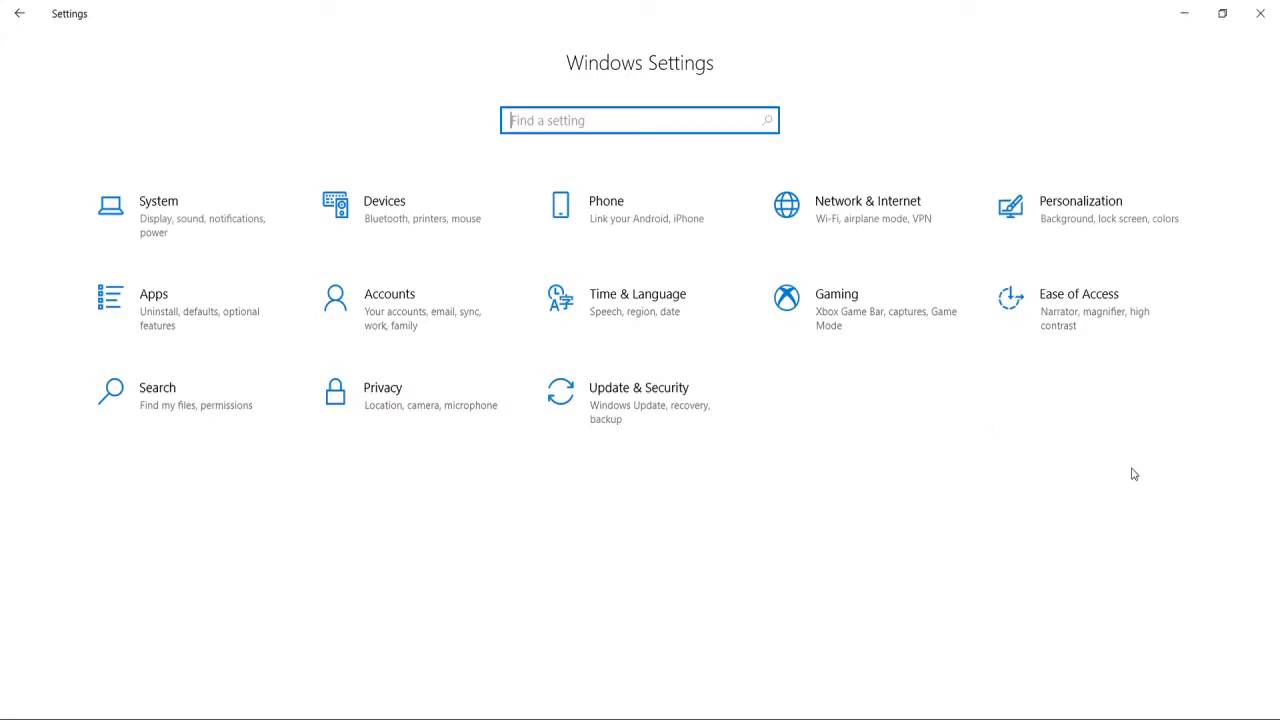
pyautogui.moveTo(925, 438)
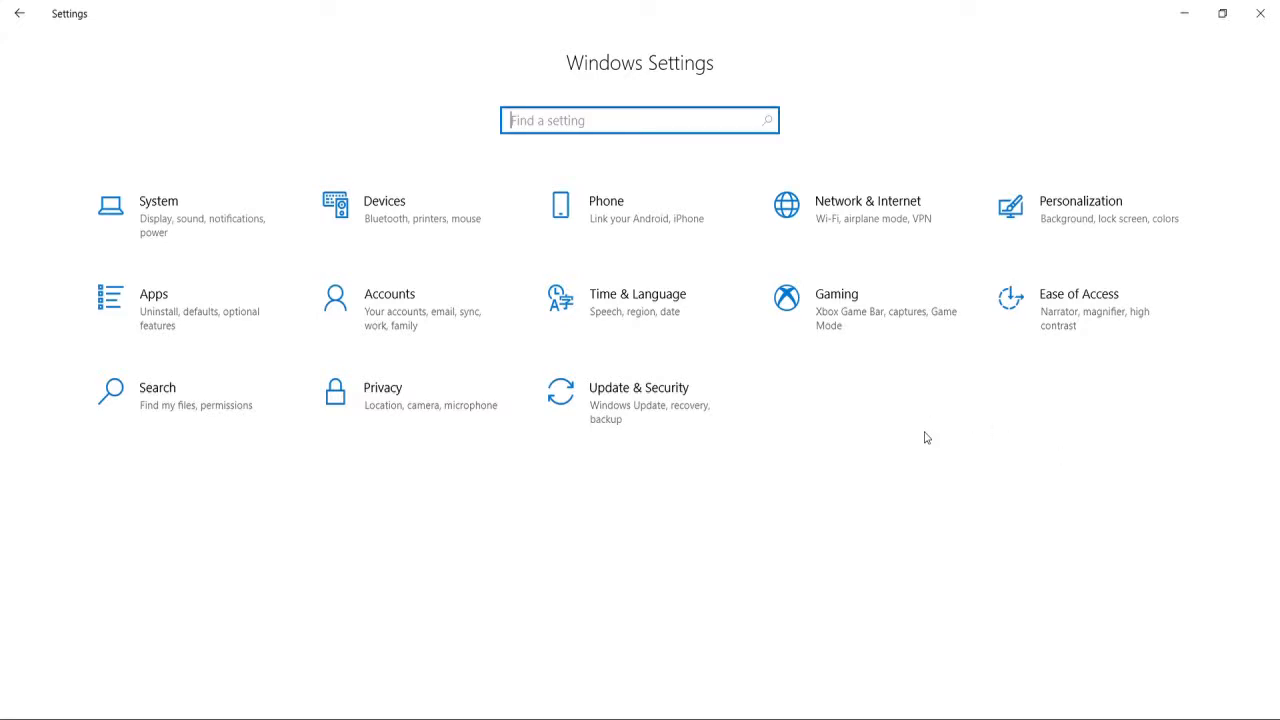
pyautogui.moveTo(820, 391)
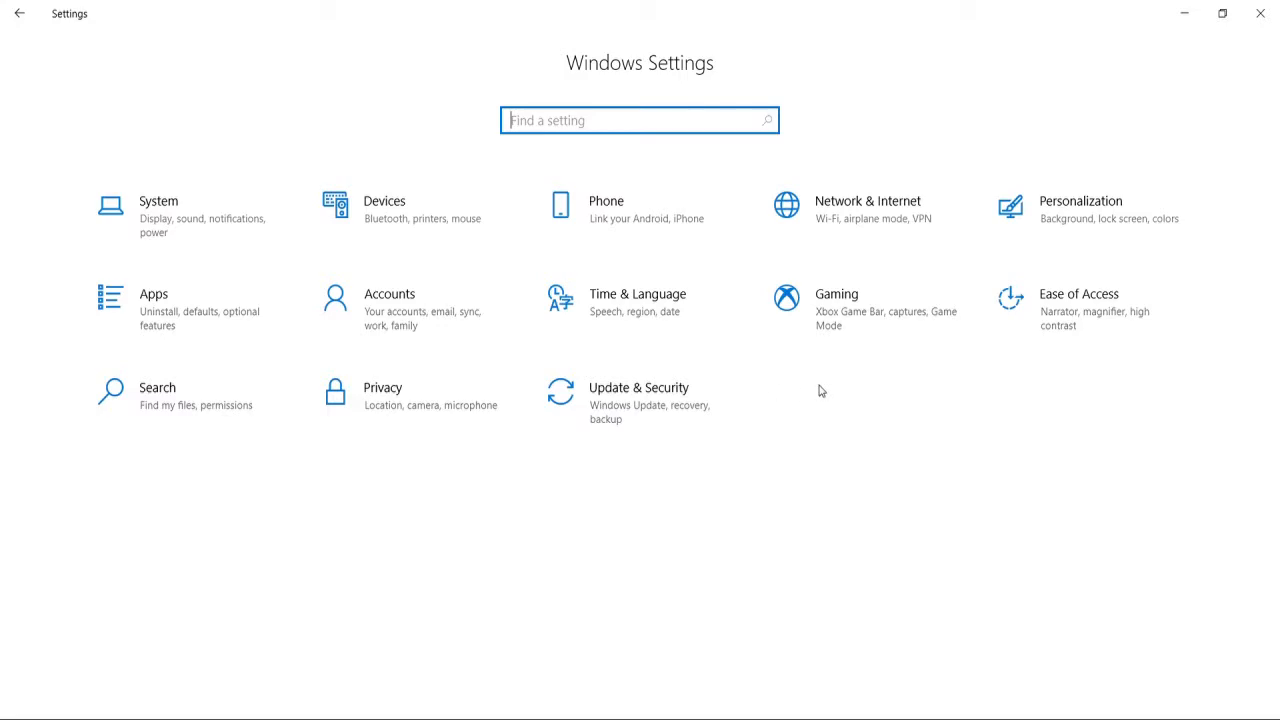
pyautogui.moveTo(824, 385)
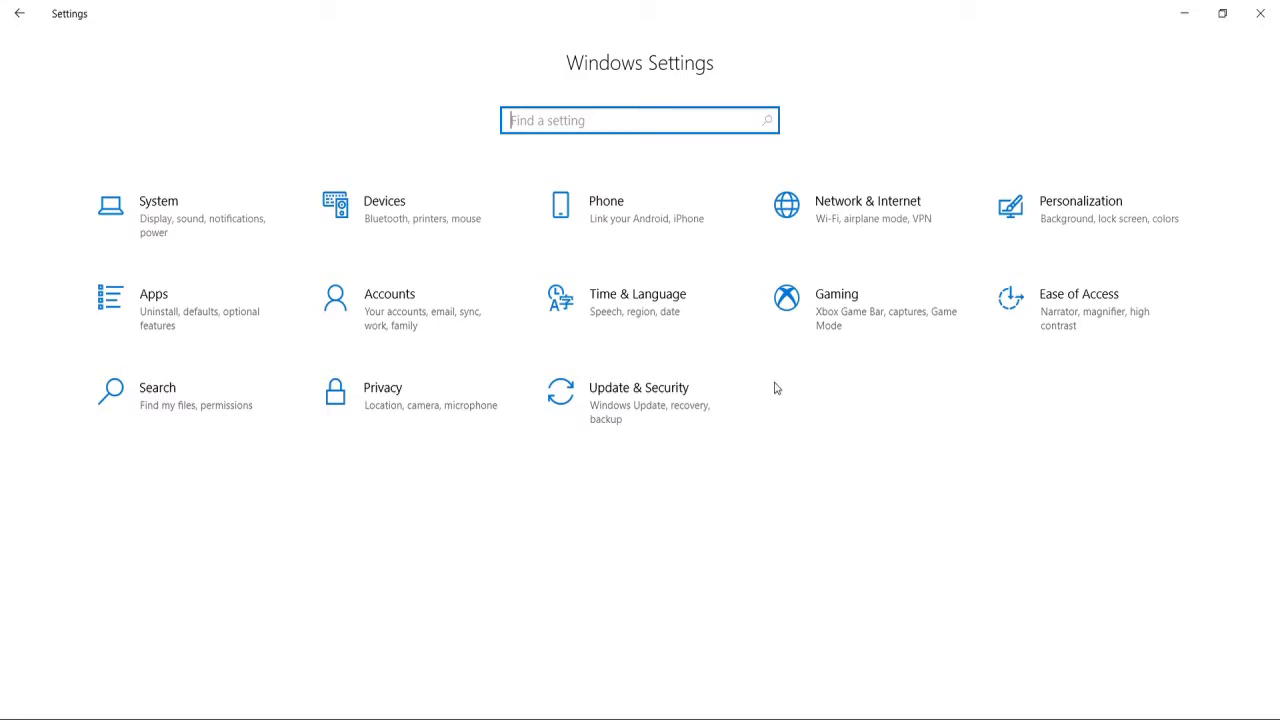
pyautogui.moveTo(735, 356)
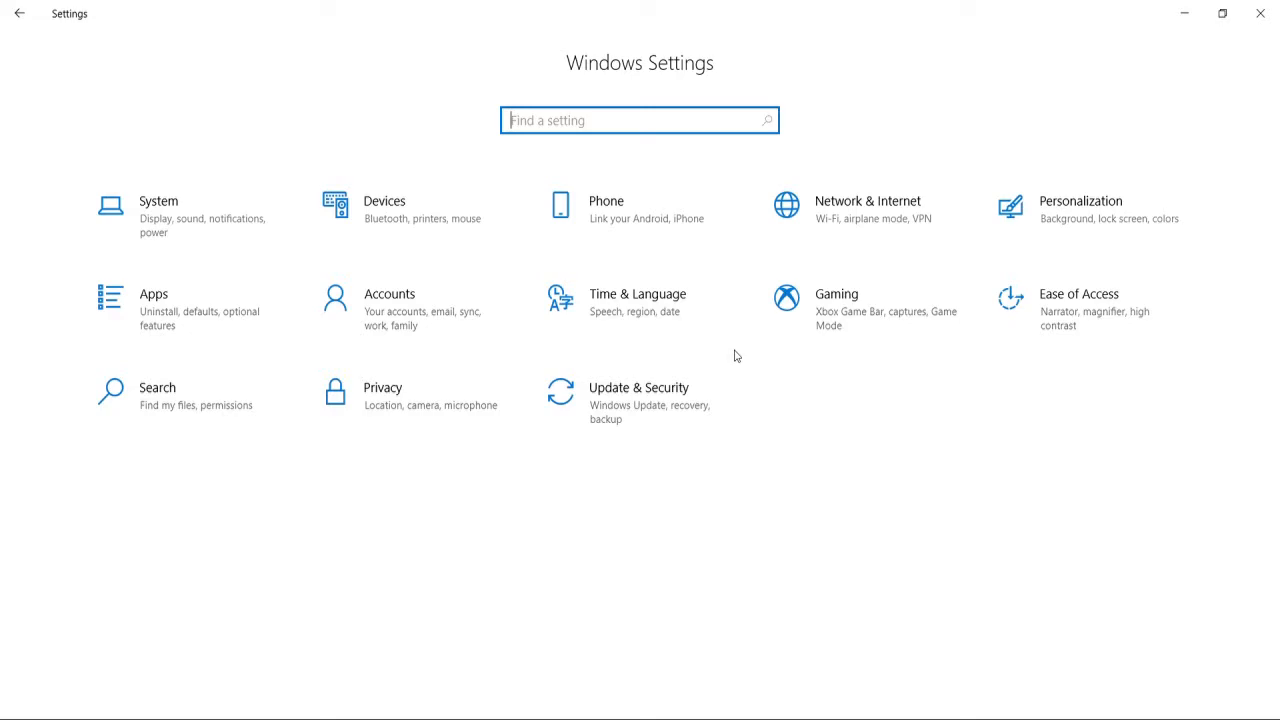
pyautogui.moveTo(518, 483)
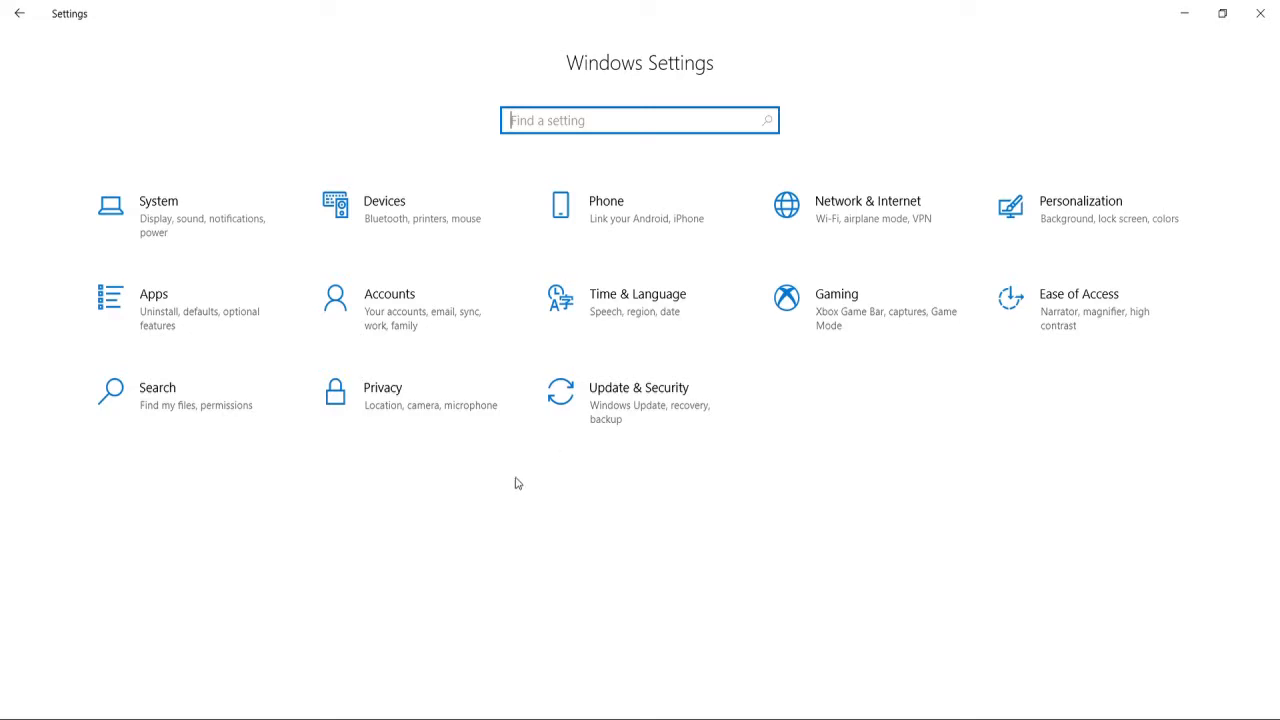
pyautogui.moveTo(698, 498)
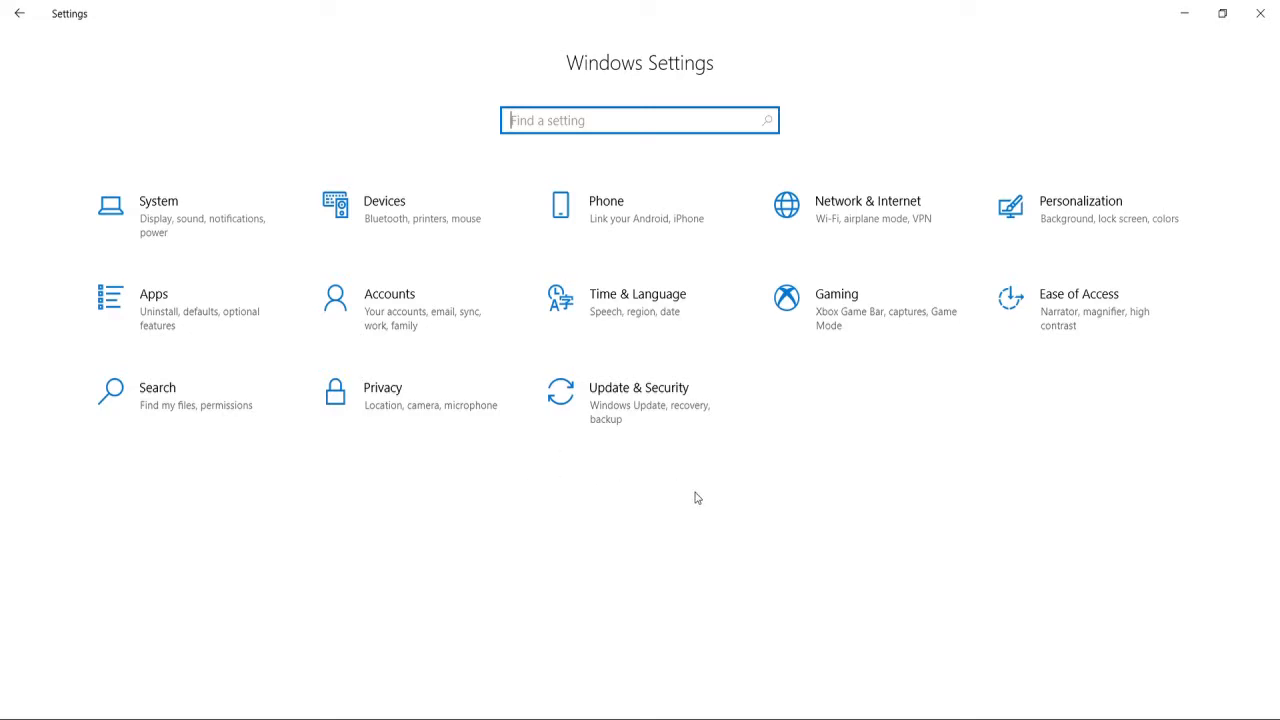
# Step: Restart into advanced startup from Update & Security > Recovery
pyautogui.click(638, 395)
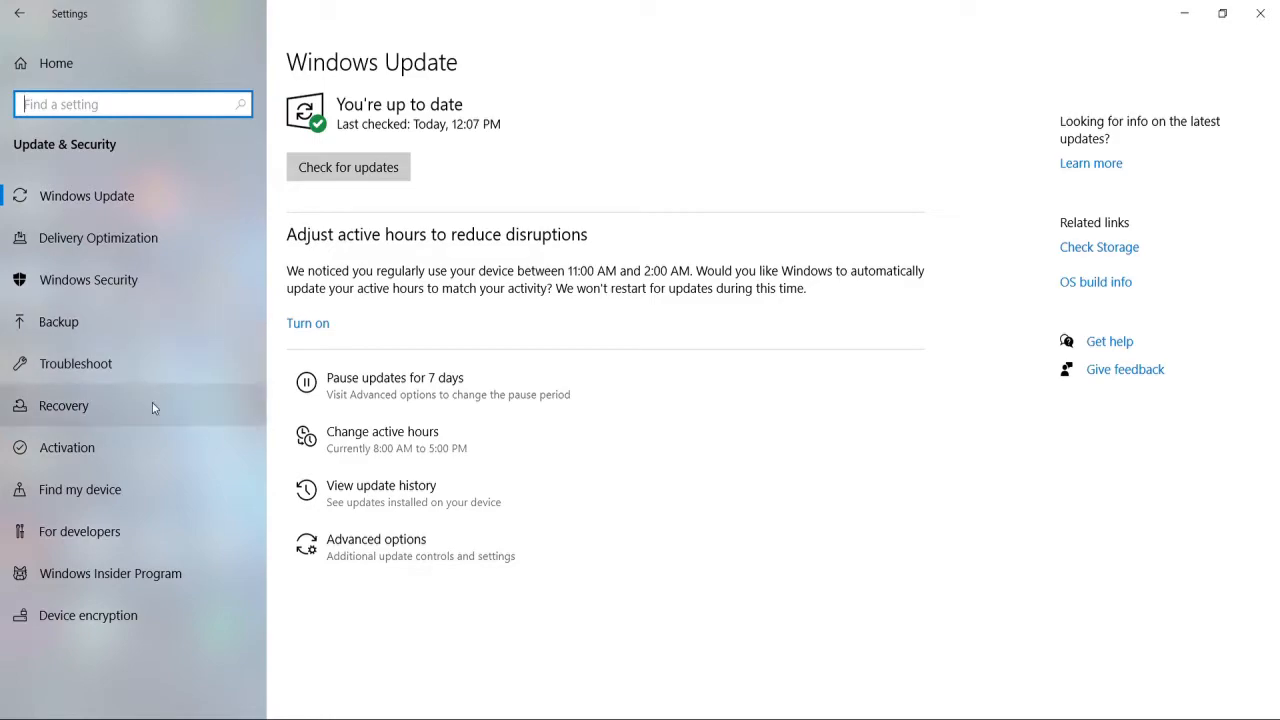
pyautogui.click(64, 405)
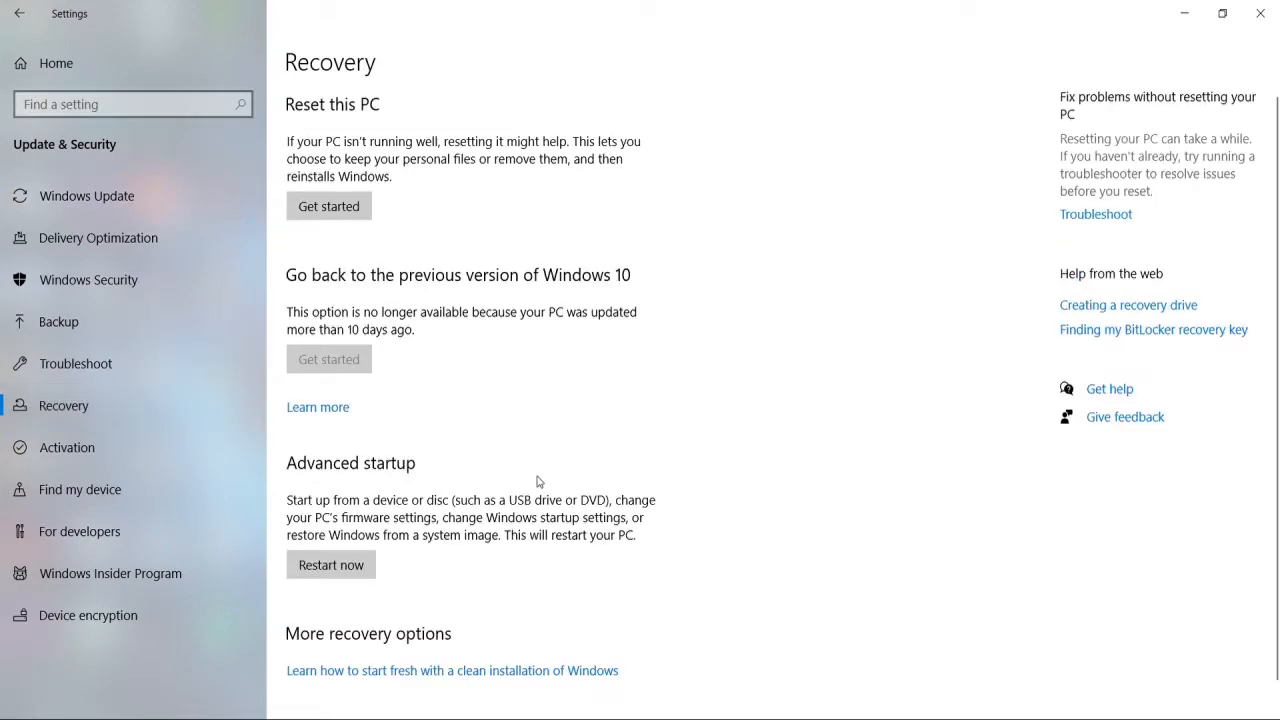
pyautogui.click(330, 564)
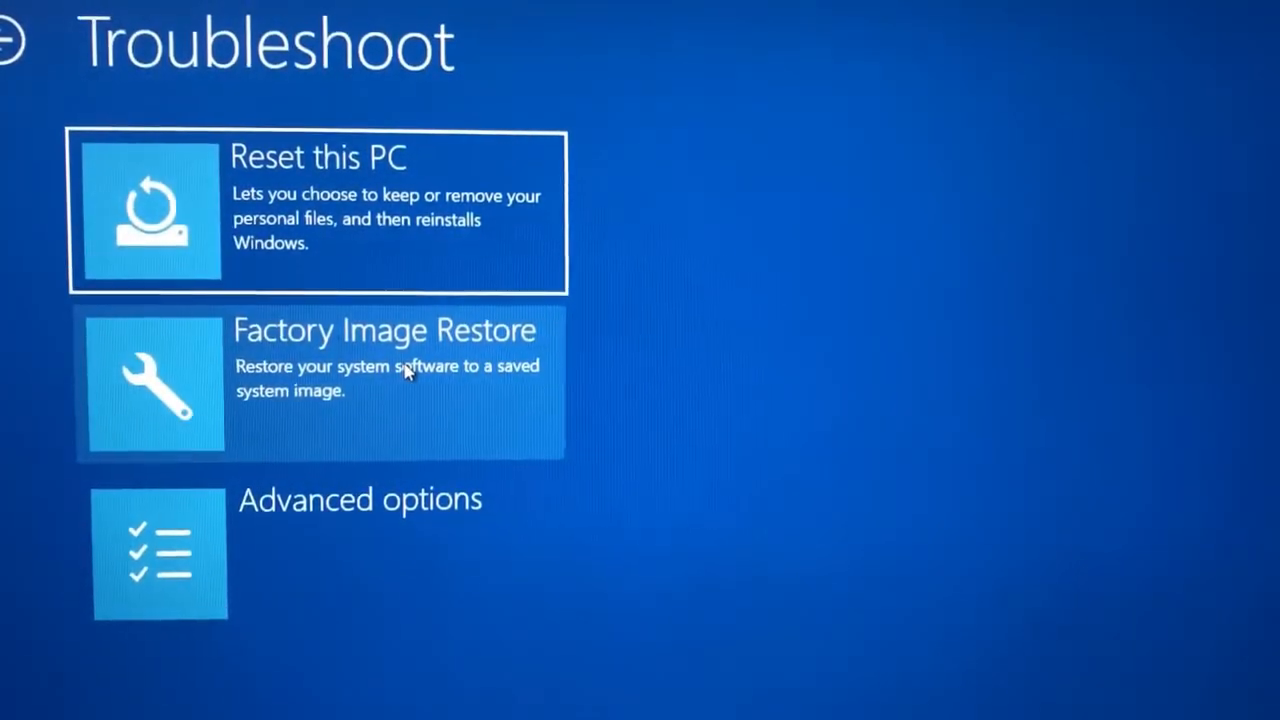
# Step: Reboot into UEFI Firmware Settings via Troubleshoot's Advanced options
pyautogui.click(360, 500)
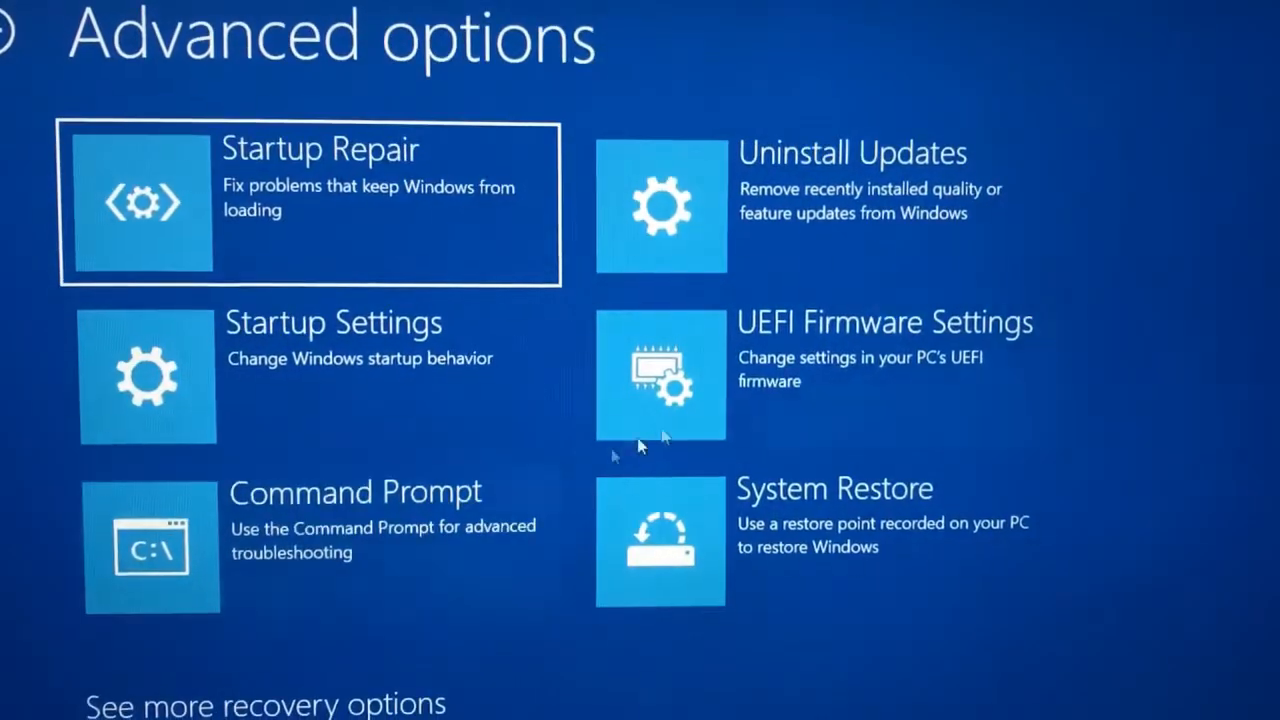
pyautogui.click(660, 375)
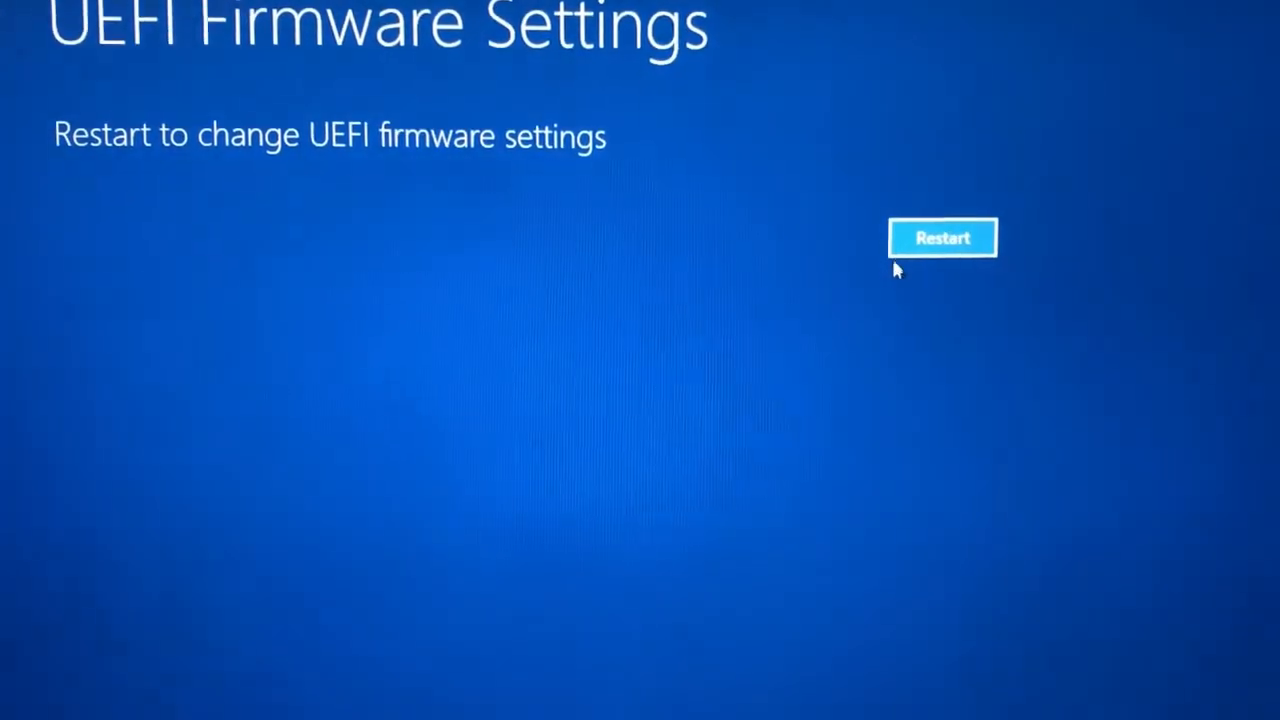
pyautogui.click(941, 238)
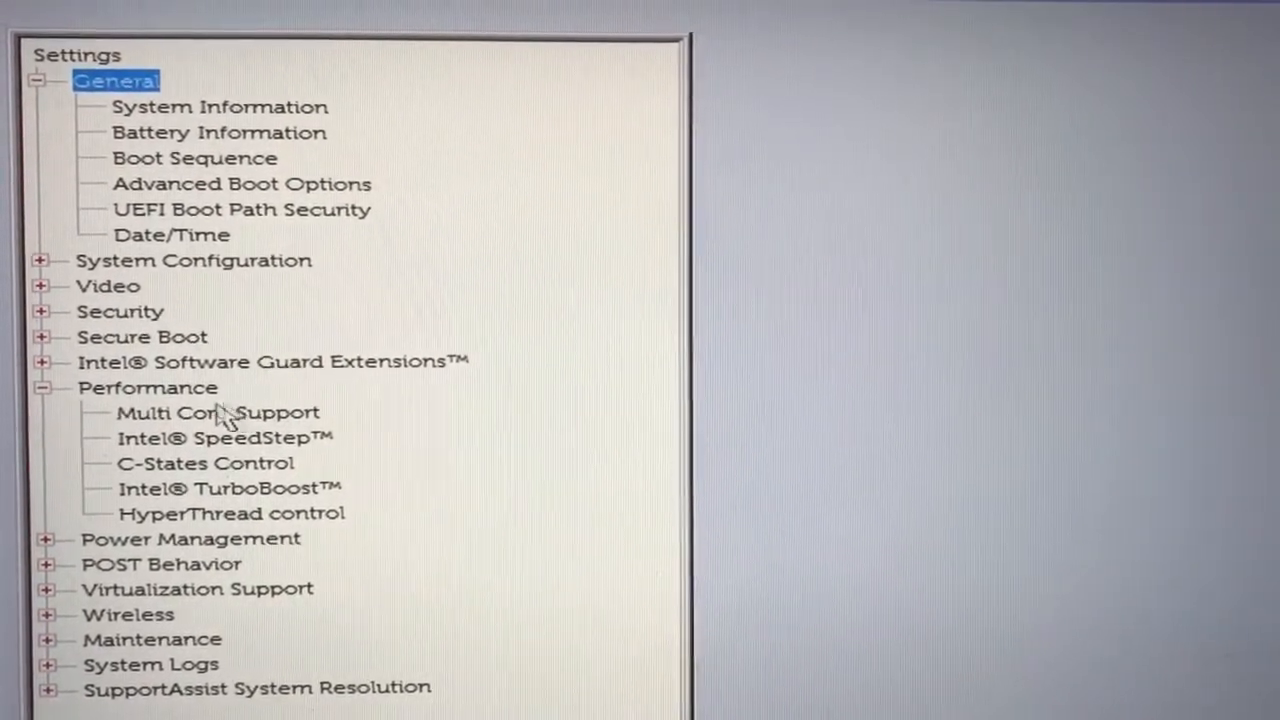
# Step: Review Multi Core Support, SpeedStep, C-States, TurboBoost and HyperThread control under Performance
pyautogui.click(218, 412)
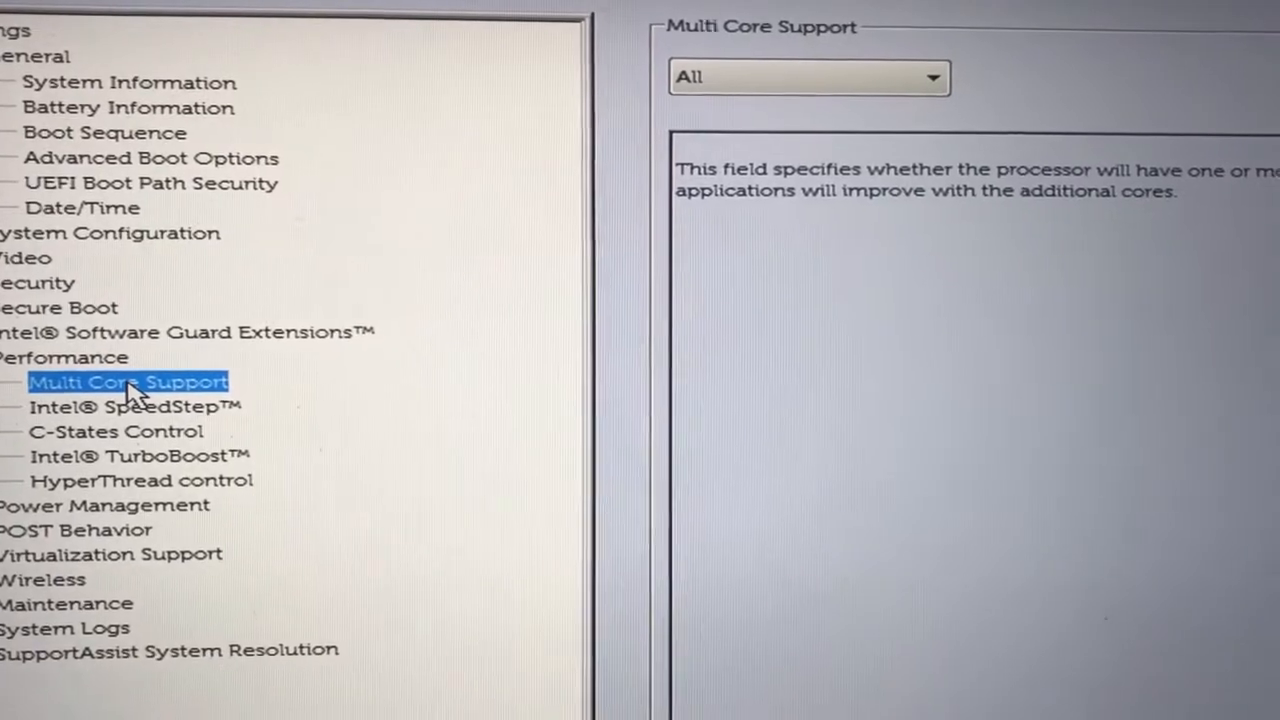
pyautogui.click(130, 405)
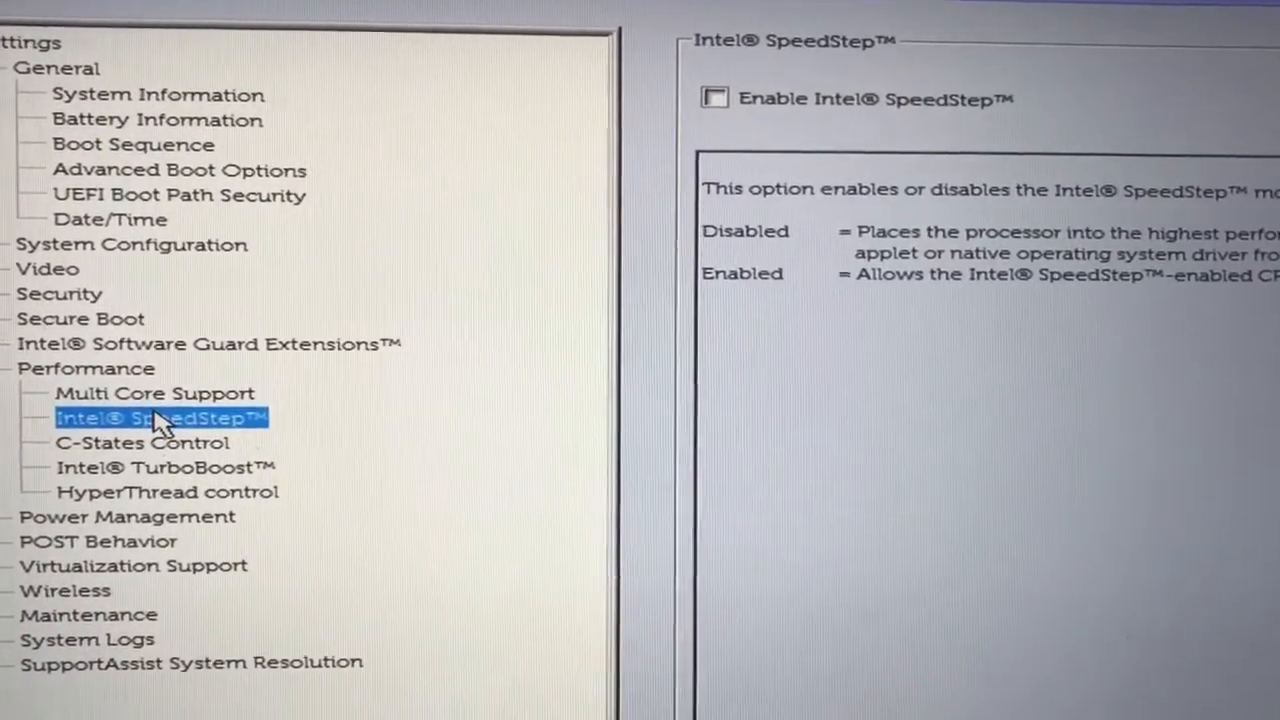
pyautogui.click(143, 442)
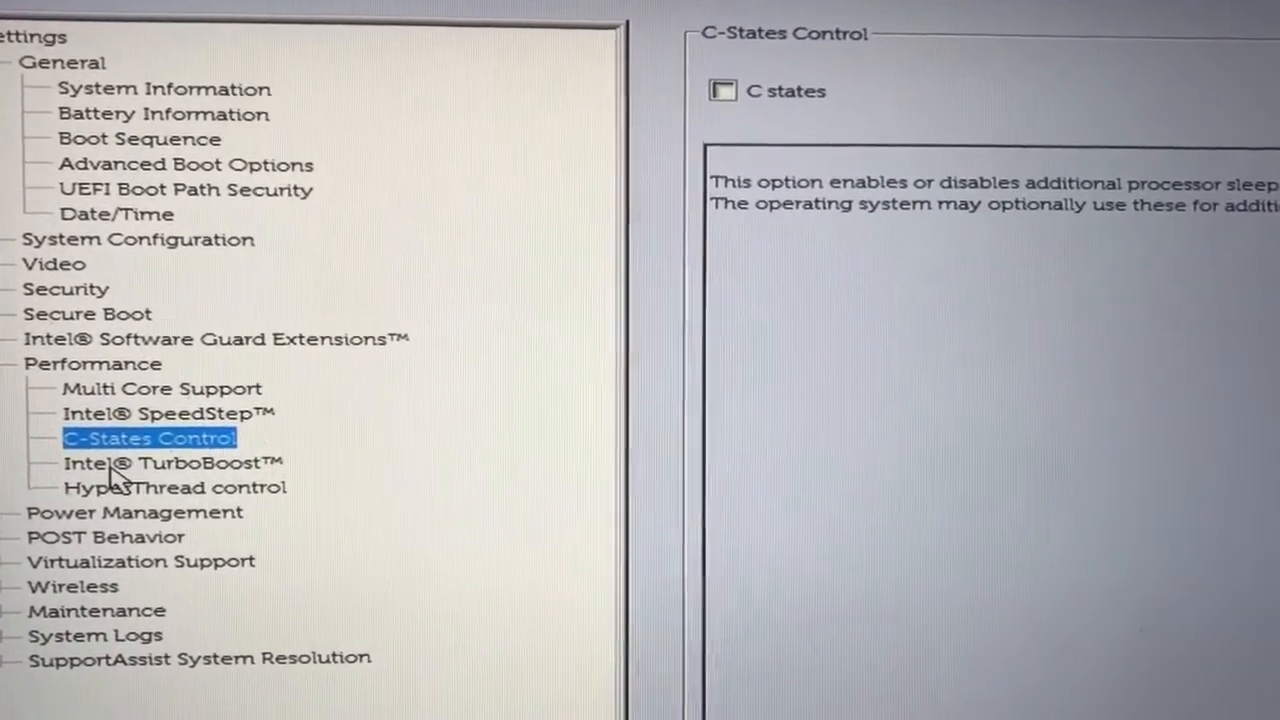
pyautogui.click(170, 462)
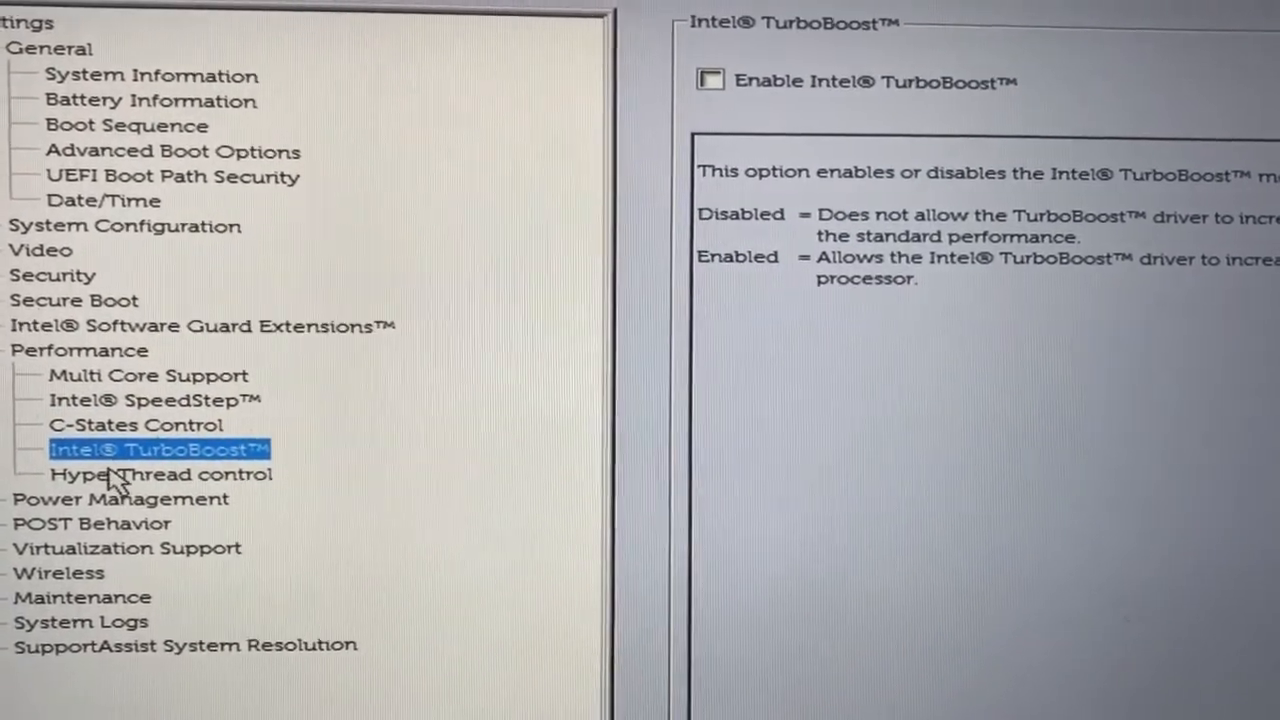
pyautogui.click(160, 474)
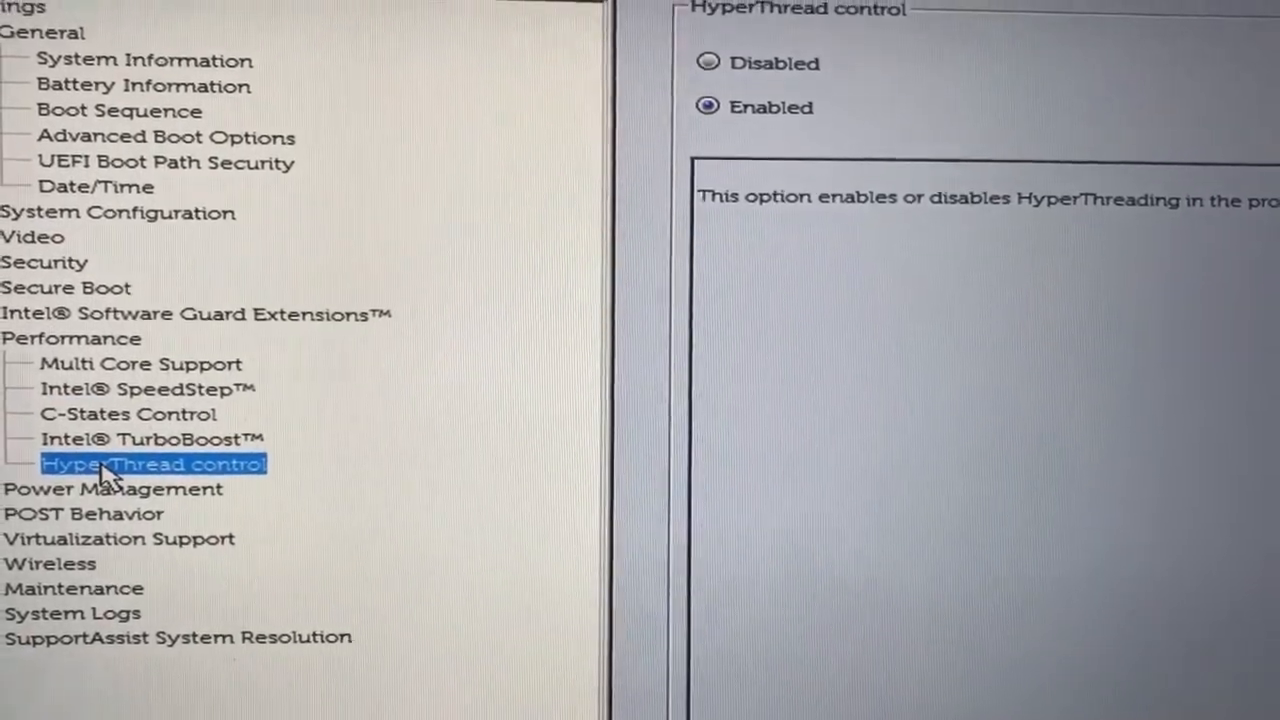
pyautogui.click(147, 438)
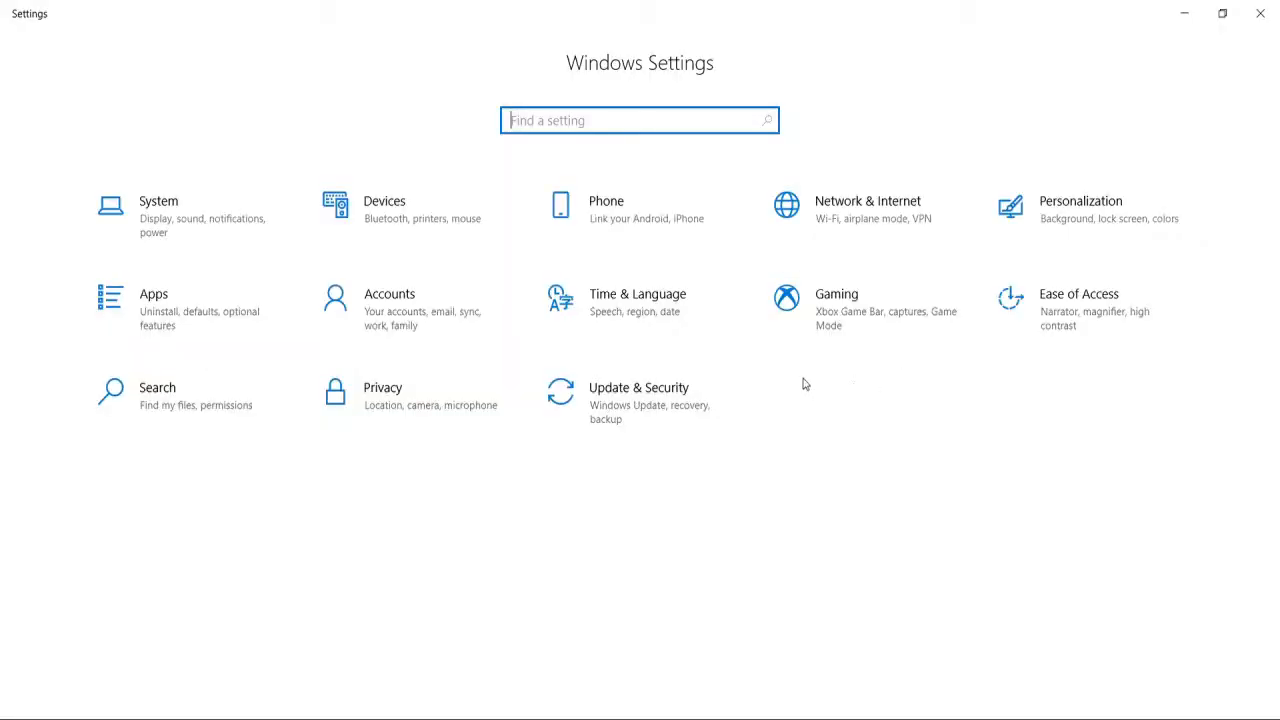
pyautogui.moveTo(790, 419)
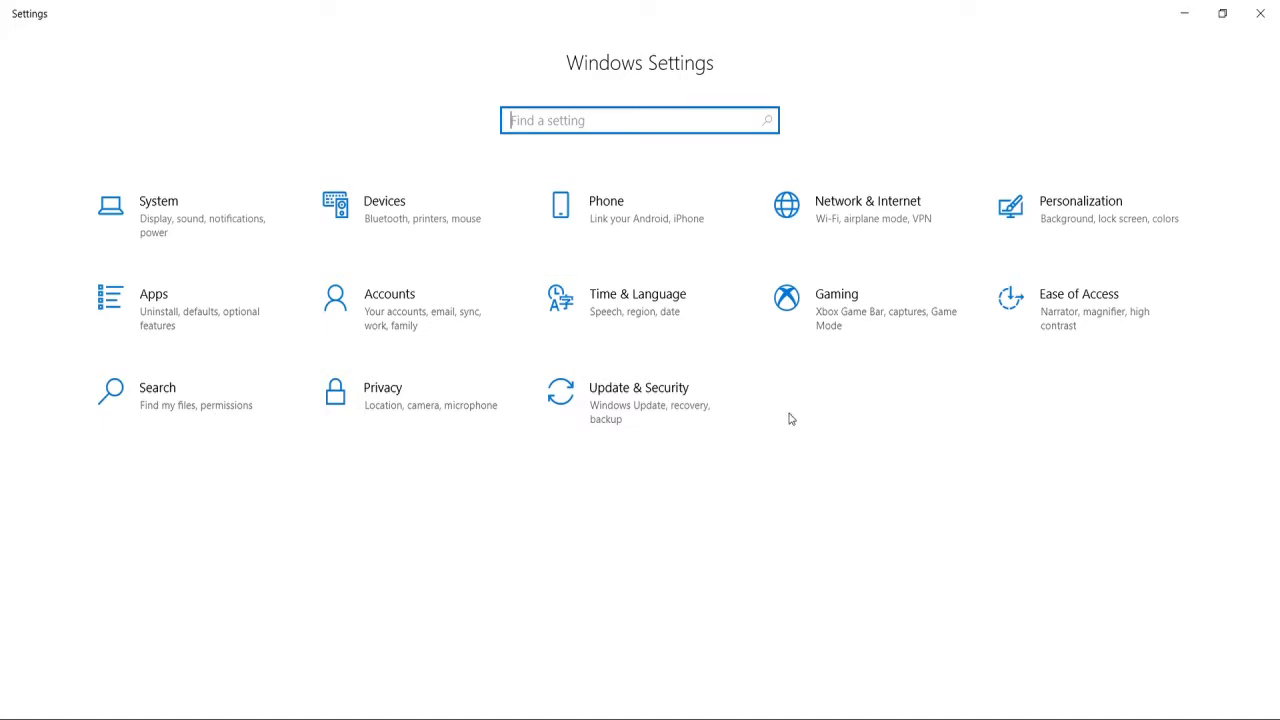
pyautogui.moveTo(864, 386)
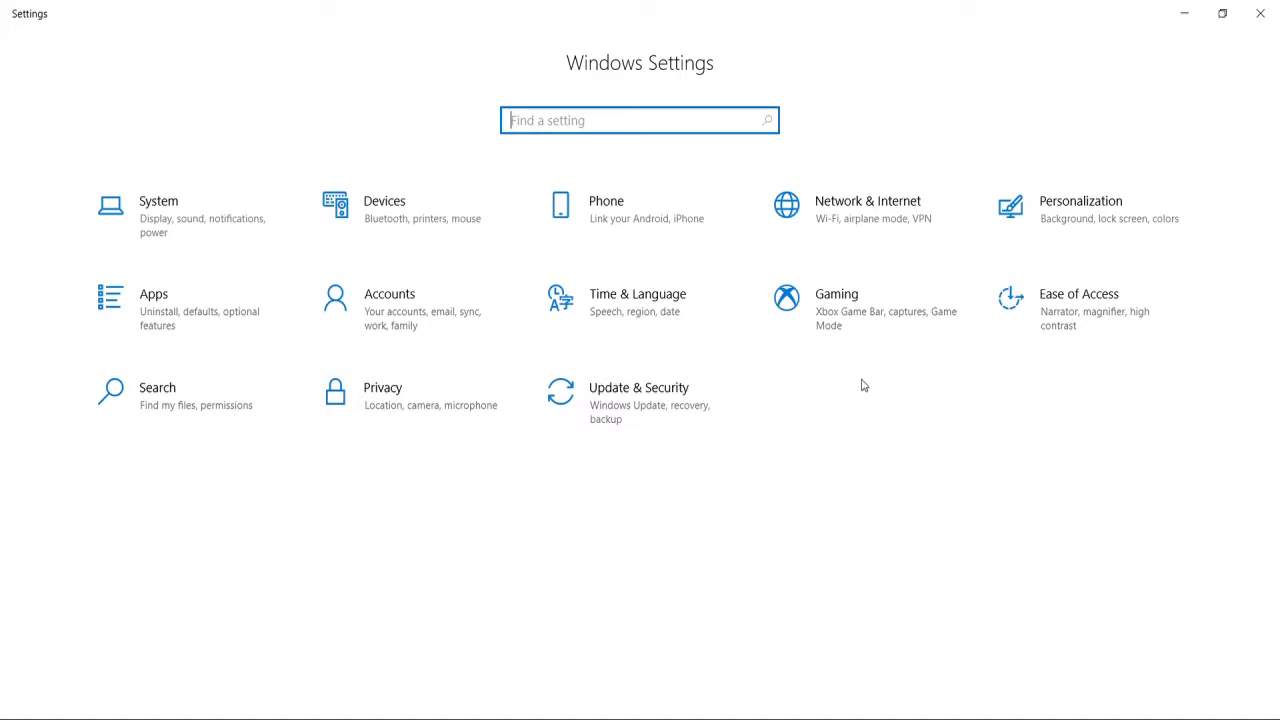